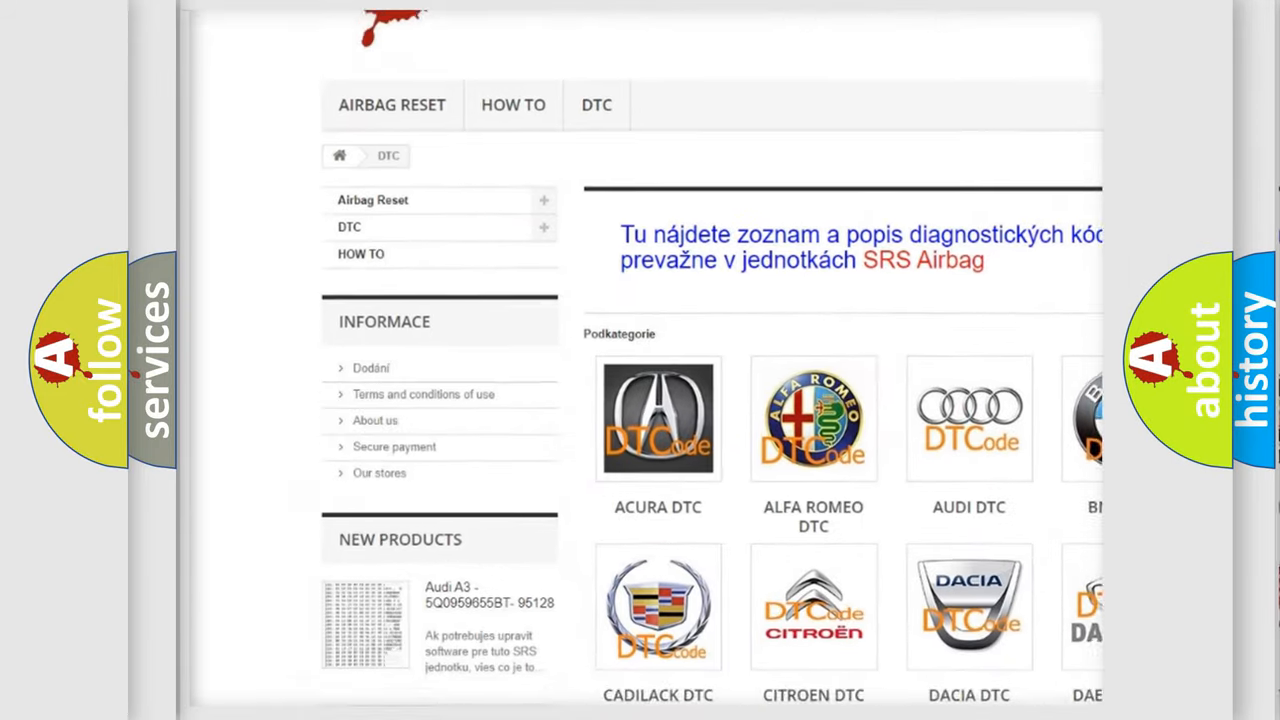
{"action": "scroll", "scroll_direction": "down", "scroll_amount": 3}
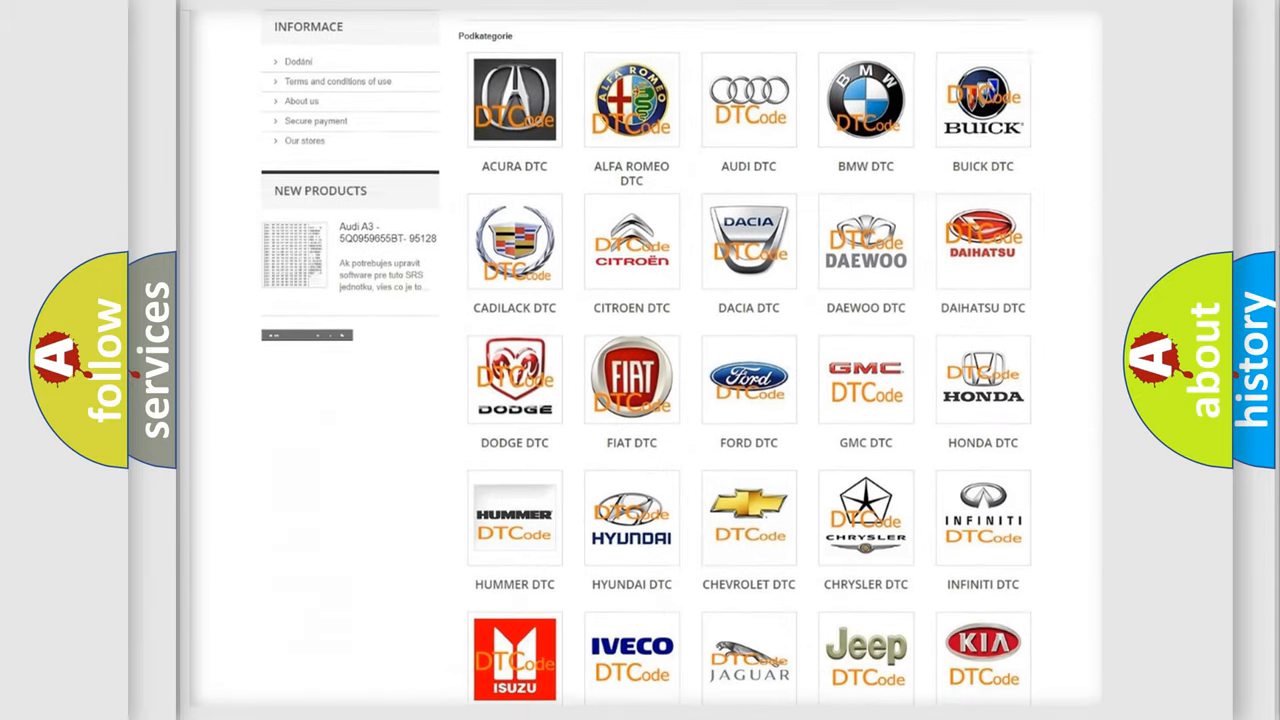
{"action": "scroll", "scroll_direction": "down", "scroll_amount": 3}
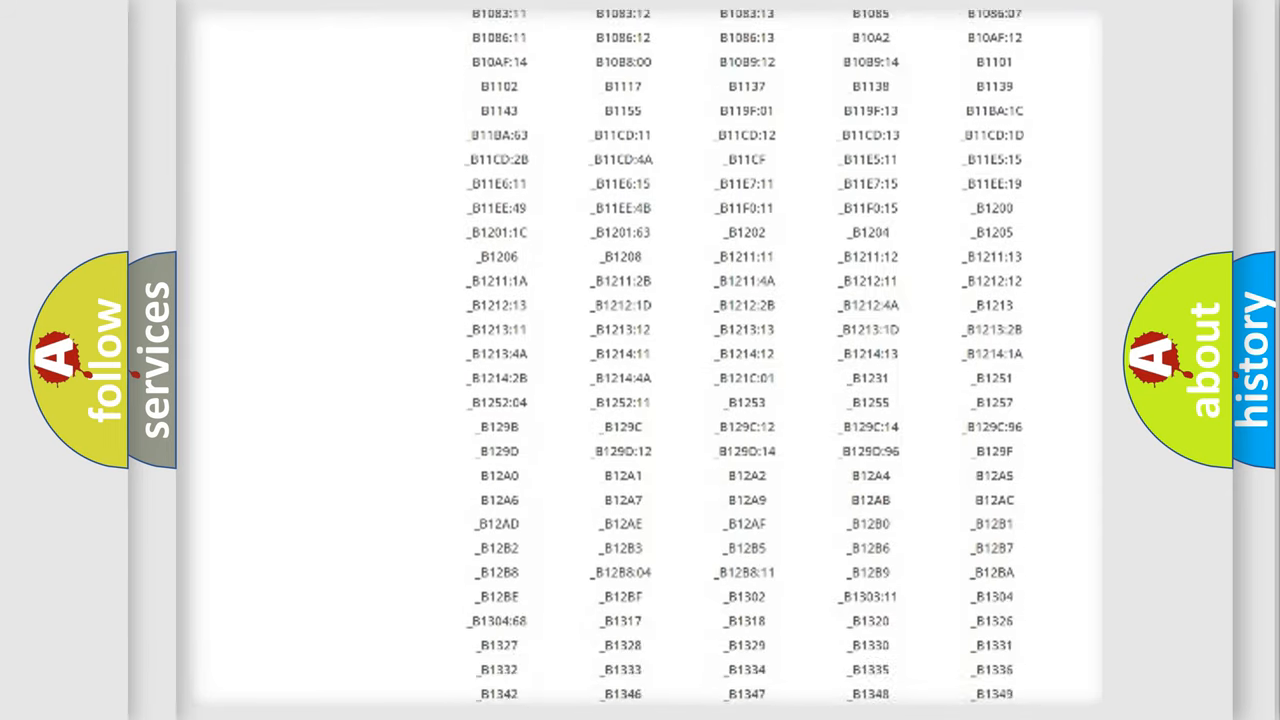
{"action": "scroll", "scroll_direction": "down", "scroll_amount": 3}
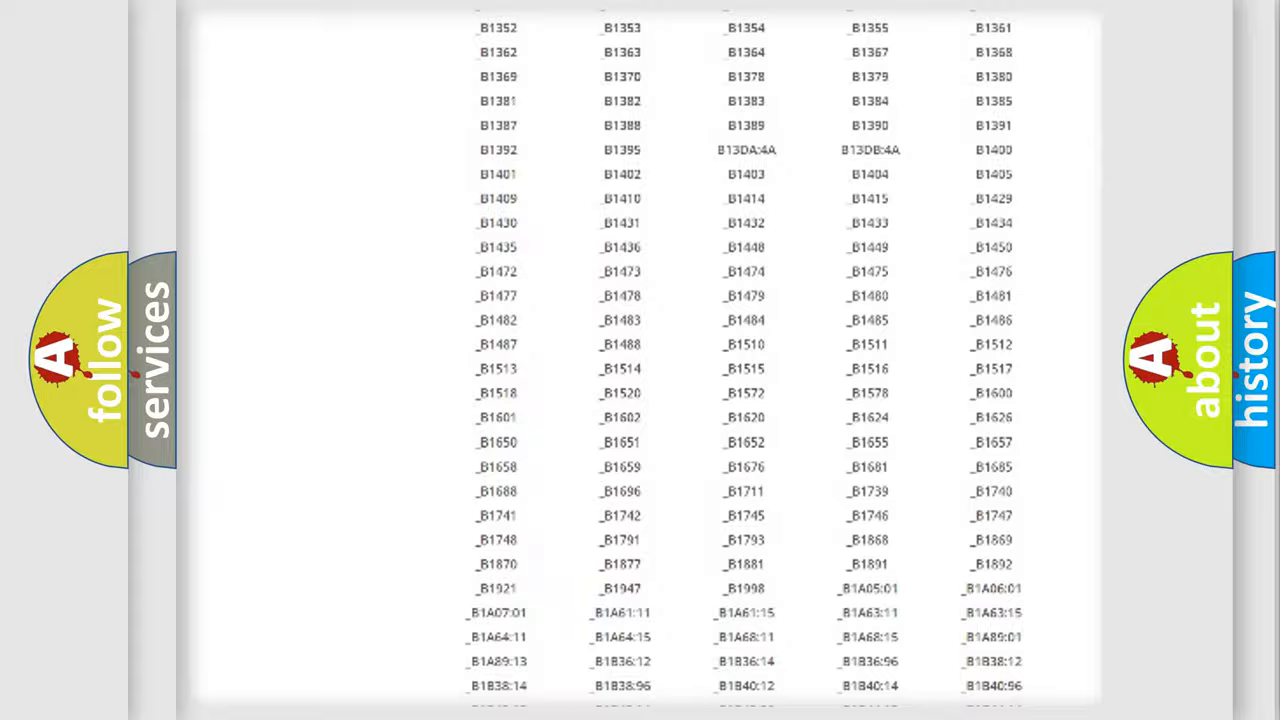